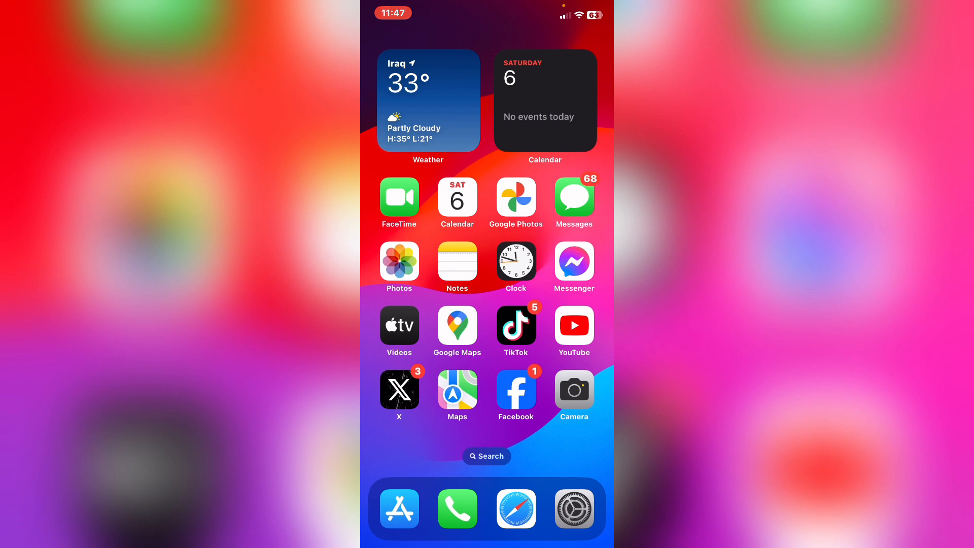
- Launch Messenger from the Home Screen and open its Settings page
left_click(573, 262)
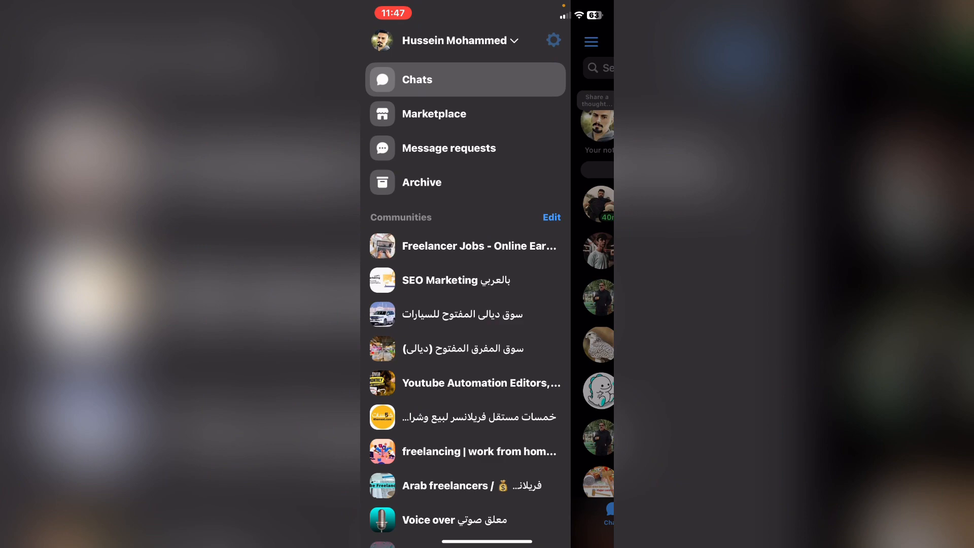
left_click(553, 41)
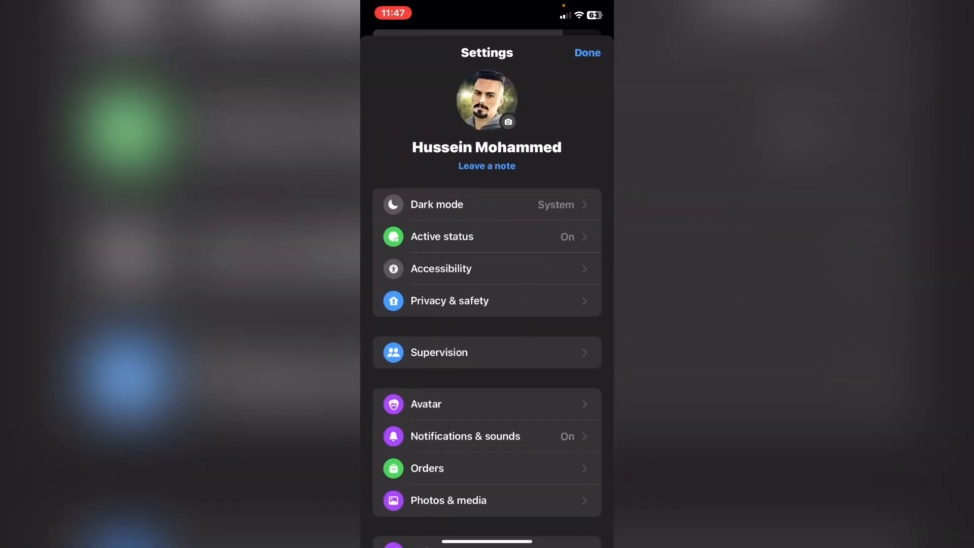
- Go to Privacy & safety and open End-to-end encrypted chats
left_click(449, 301)
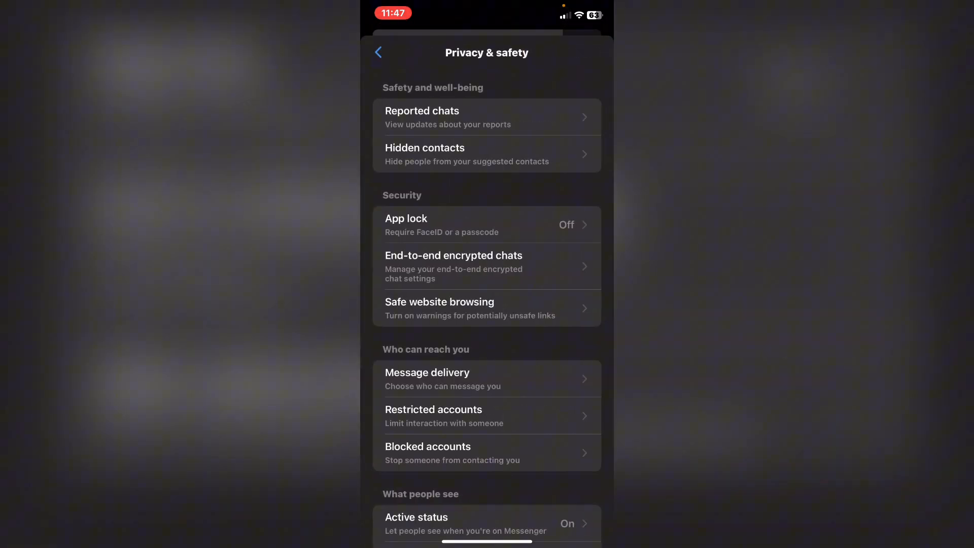
scroll("down", 3)
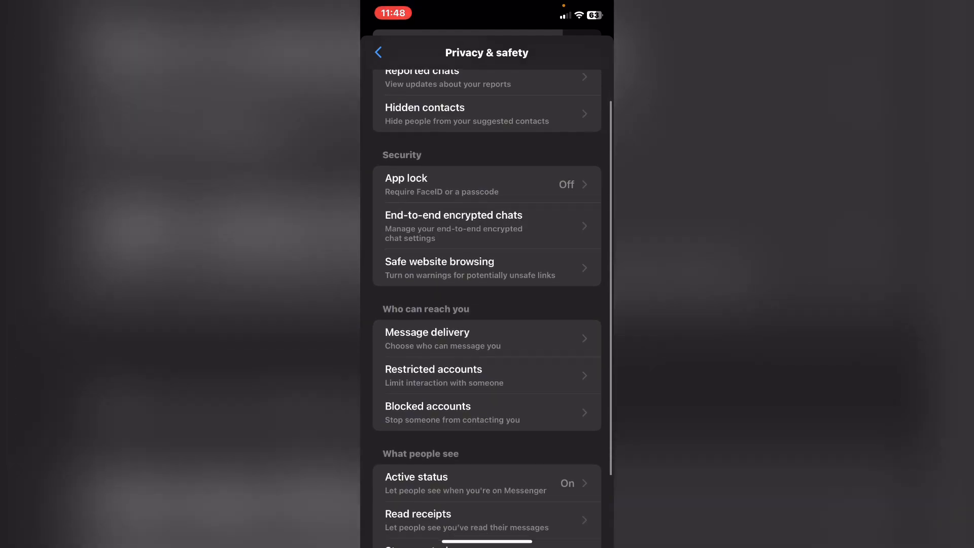
left_click(453, 225)
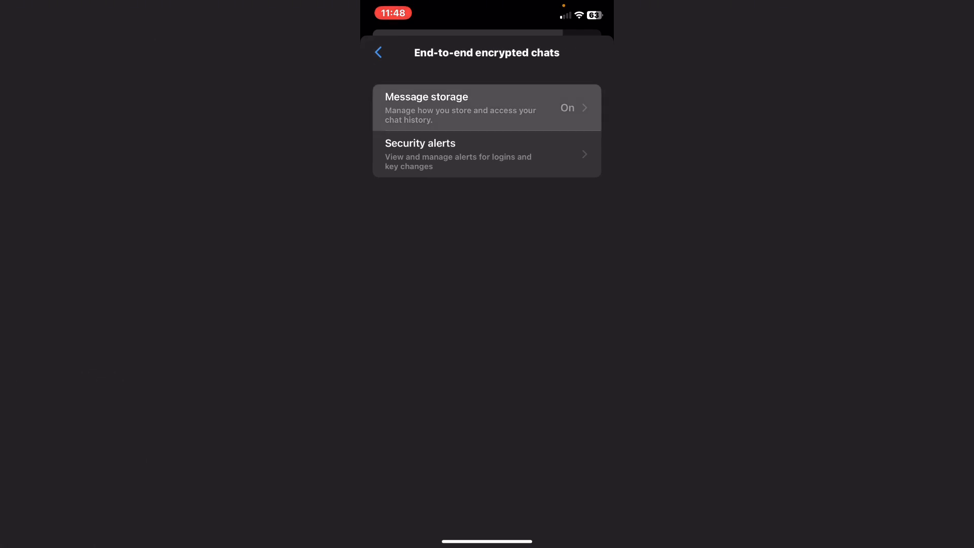
- Open the Message storage page for end-to-end encrypted chats
left_click(486, 107)
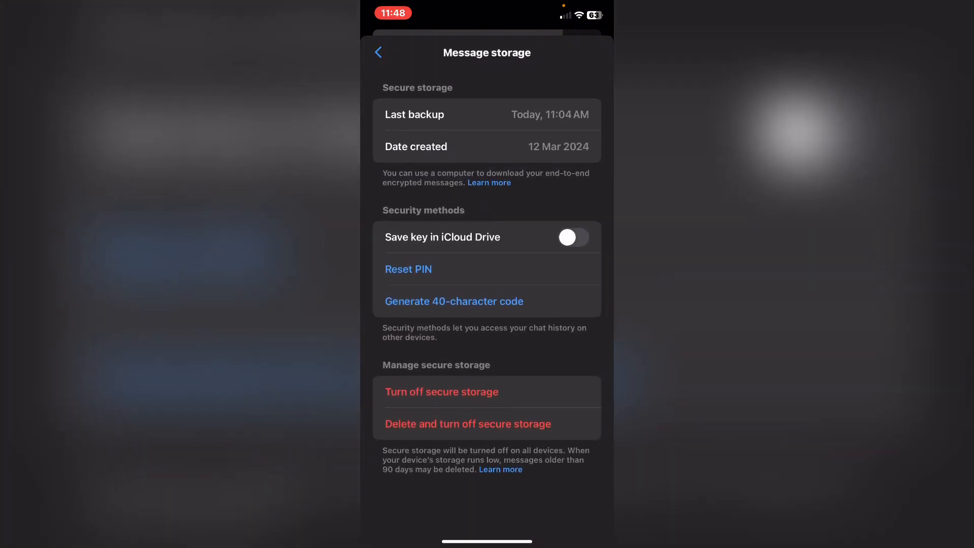
left_click(408, 268)
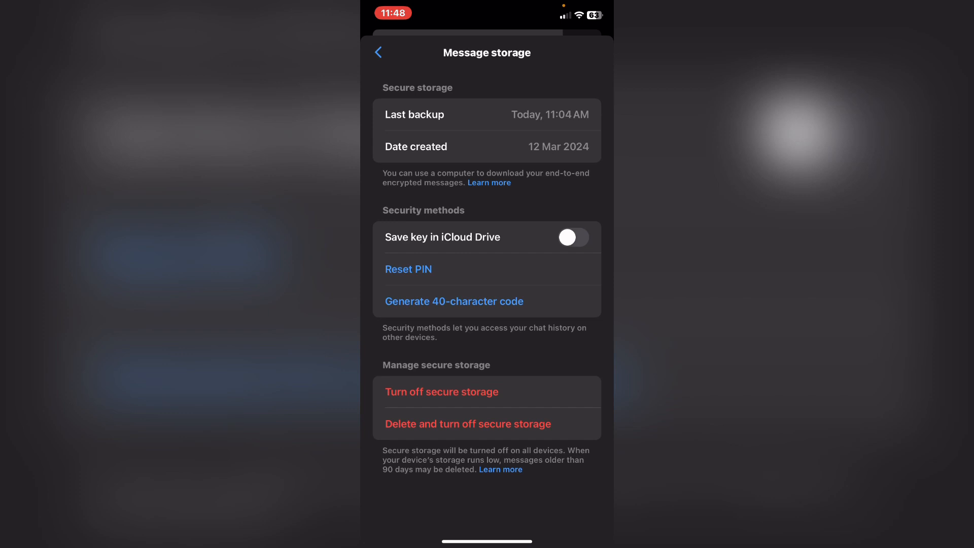
- Turn off secure storage, confirm with Continue, and go back to Privacy & safety
left_click(441, 392)
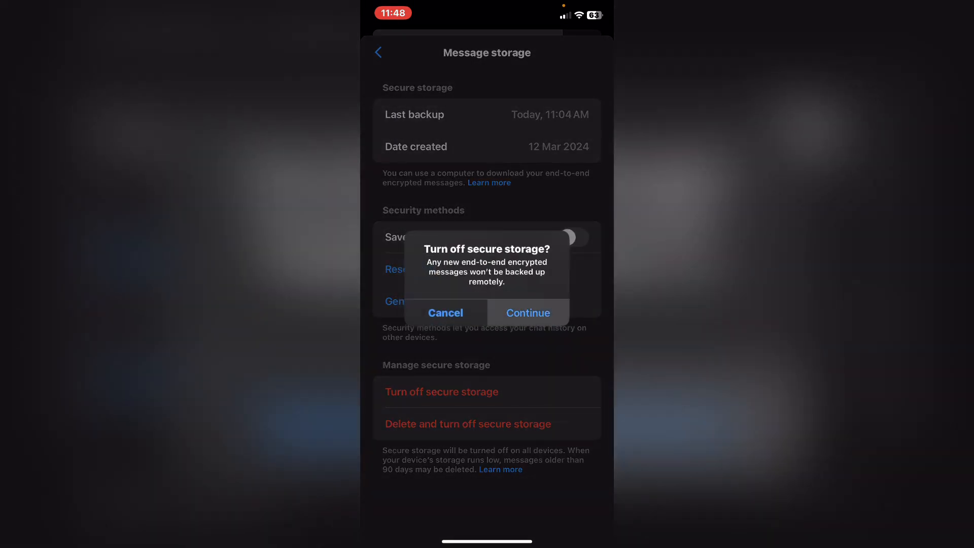
left_click(528, 312)
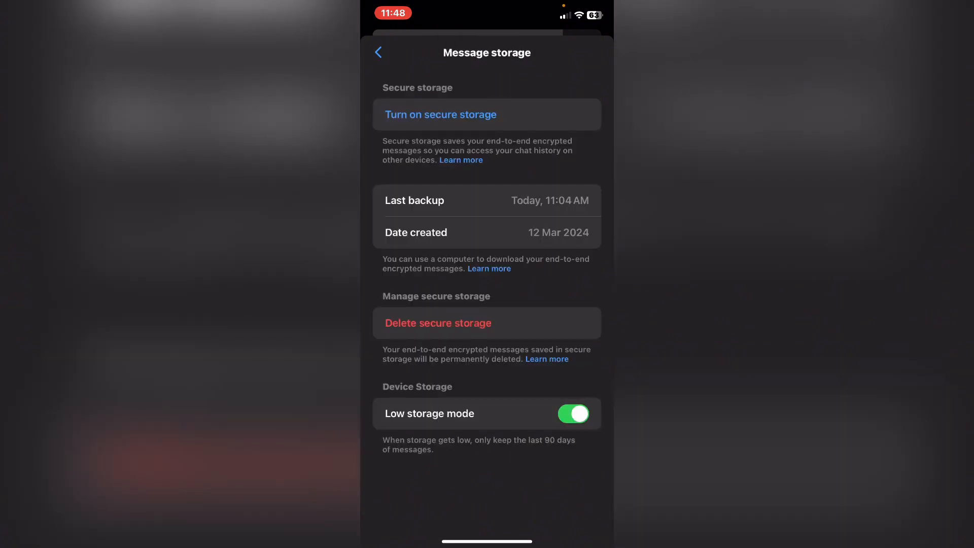
left_click(378, 52)
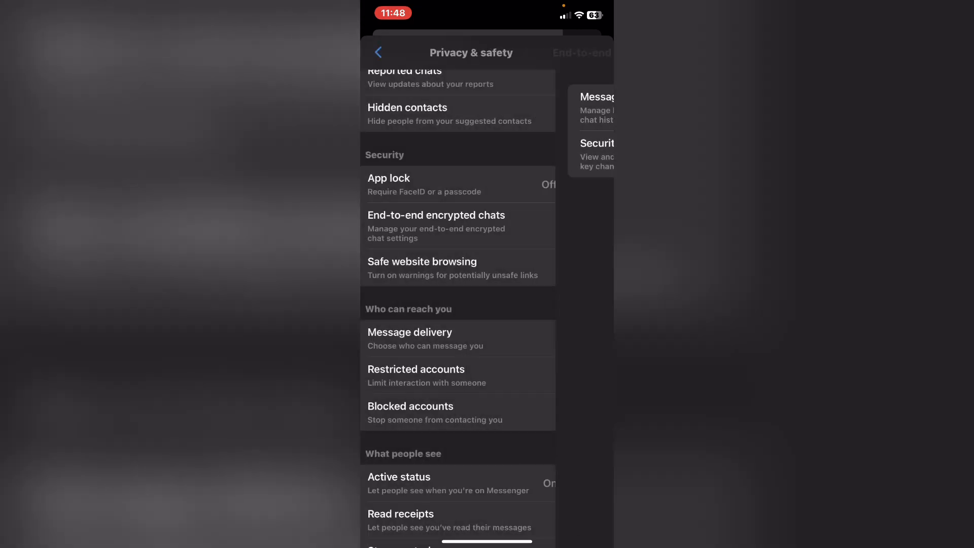